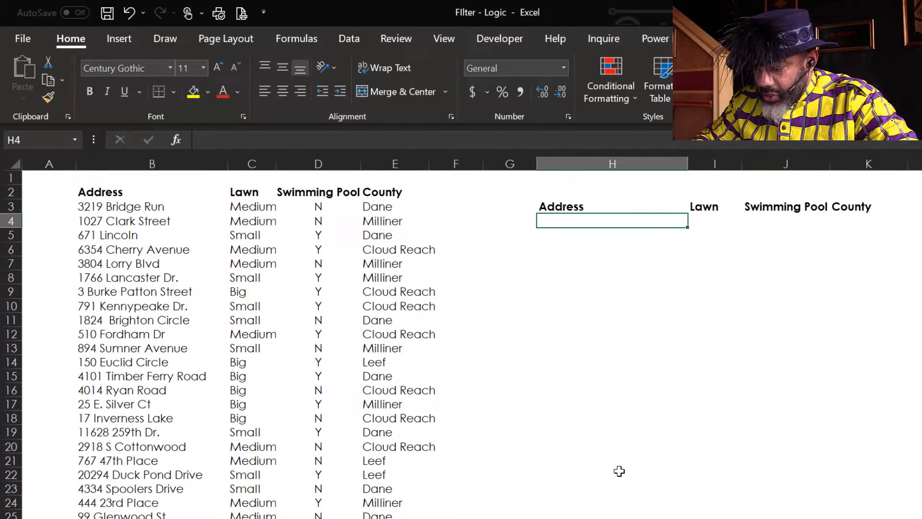
Start =FILTER in H4 with the house data B3:E34 as its array argument
type("=filt")
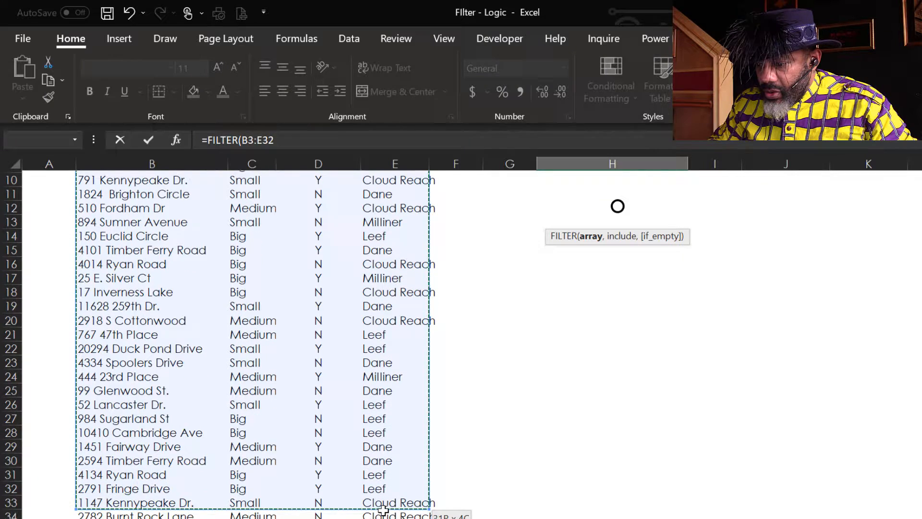
scroll("down", 3)
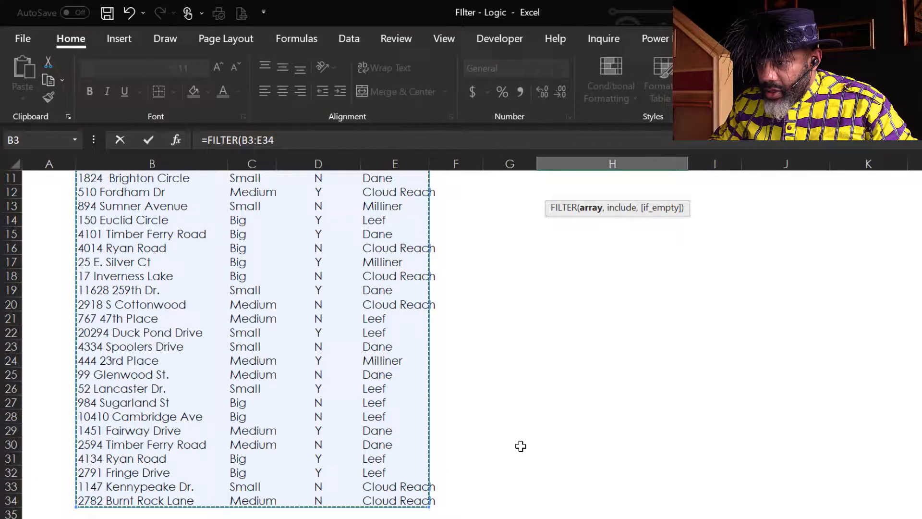
Add the include condition C3:C34="Medium" to the FILTER formula in H4
type(",")
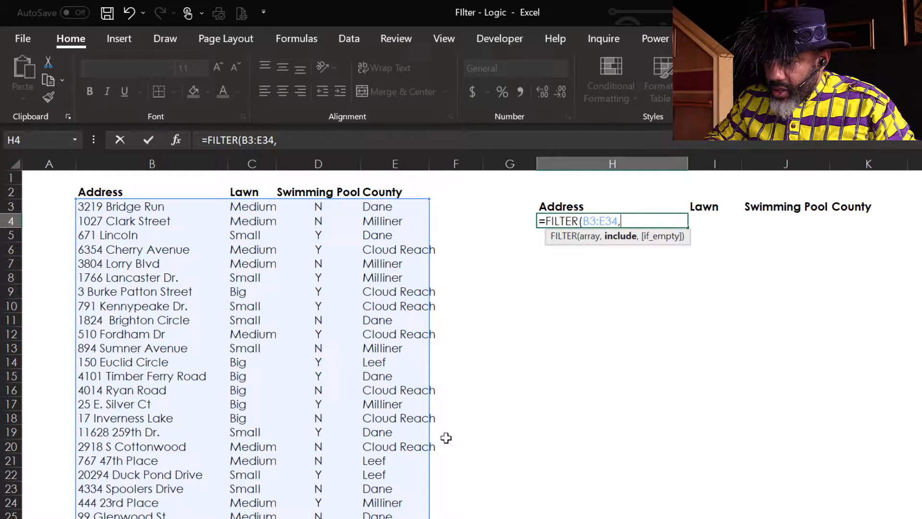
mouse_move(307, 357)
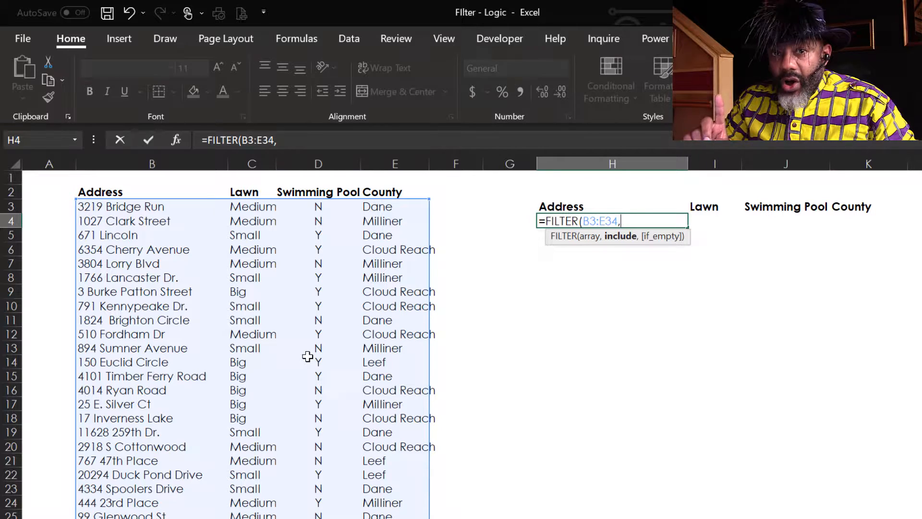
left_click(251, 206)
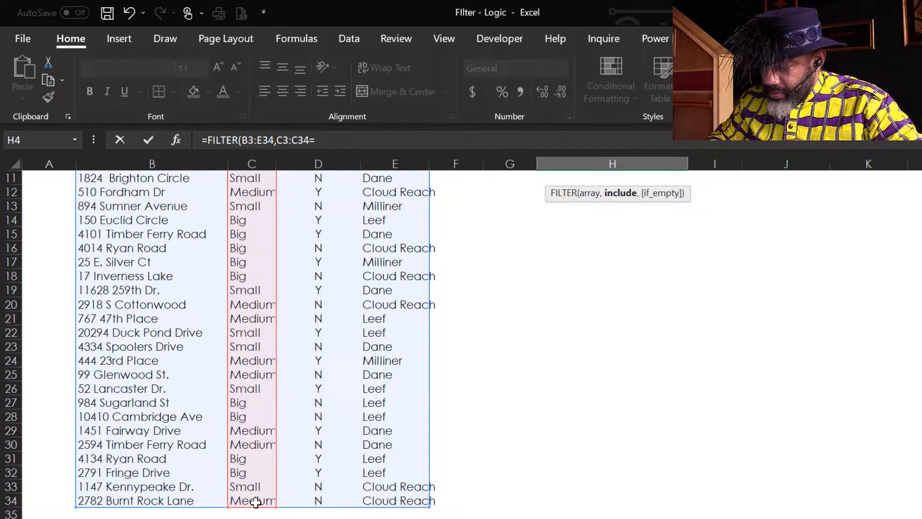
type("=\"Medi")
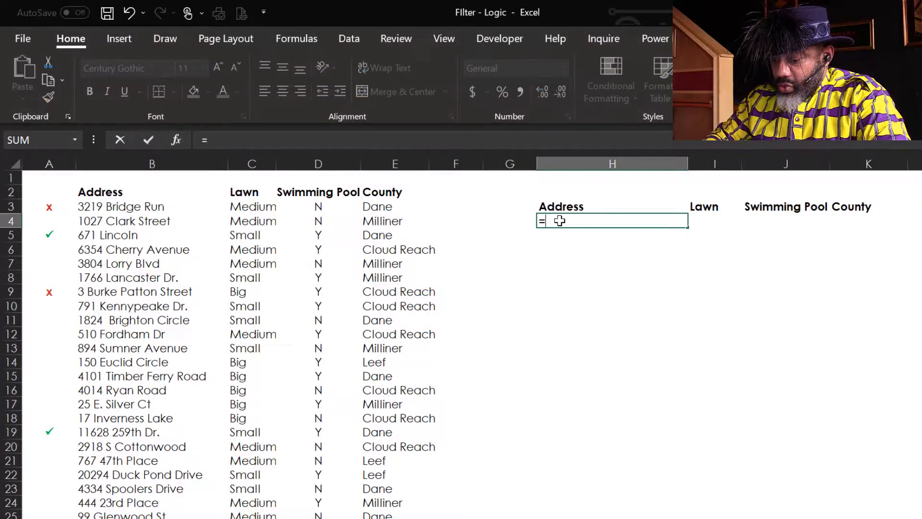
Write =FILTER(B3:E34,(C3:C34="Small")*(D3:D34="Y") in H4, multiplying the lawn and pool criteria
type("fi")
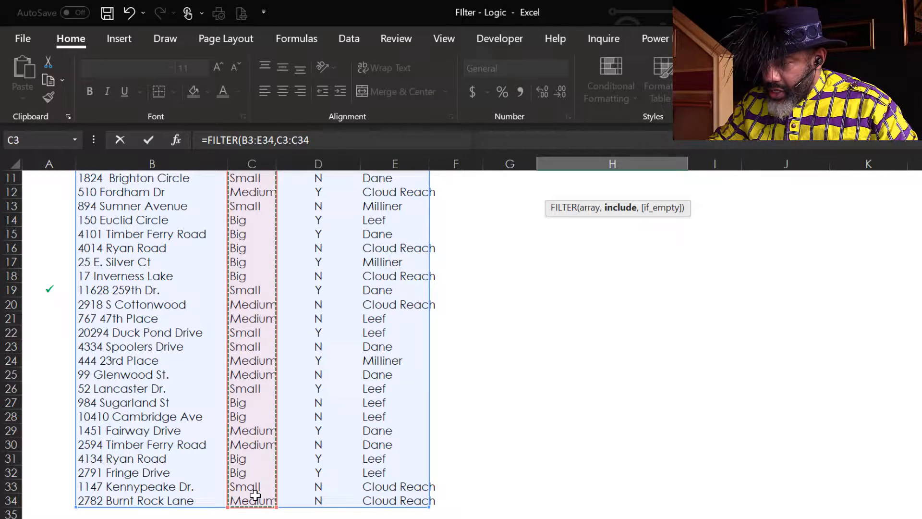
type("=\"Small\"")
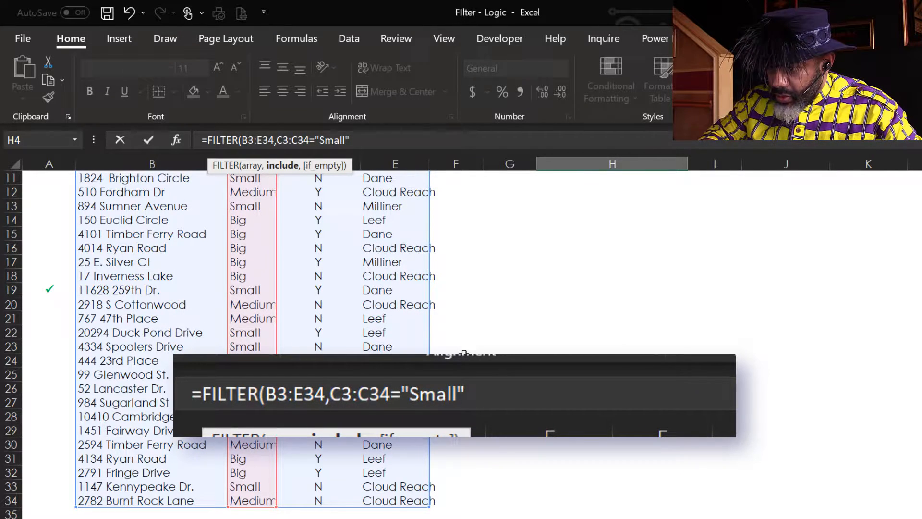
type("(")
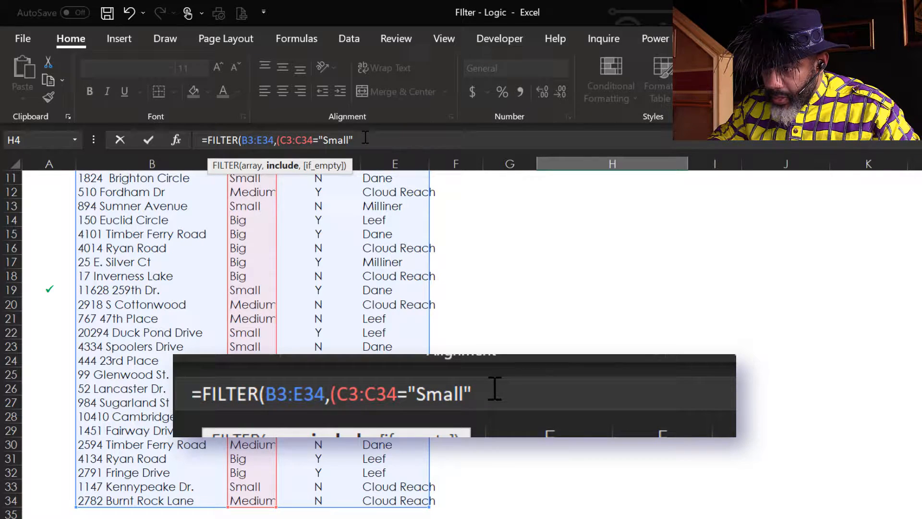
type(")")
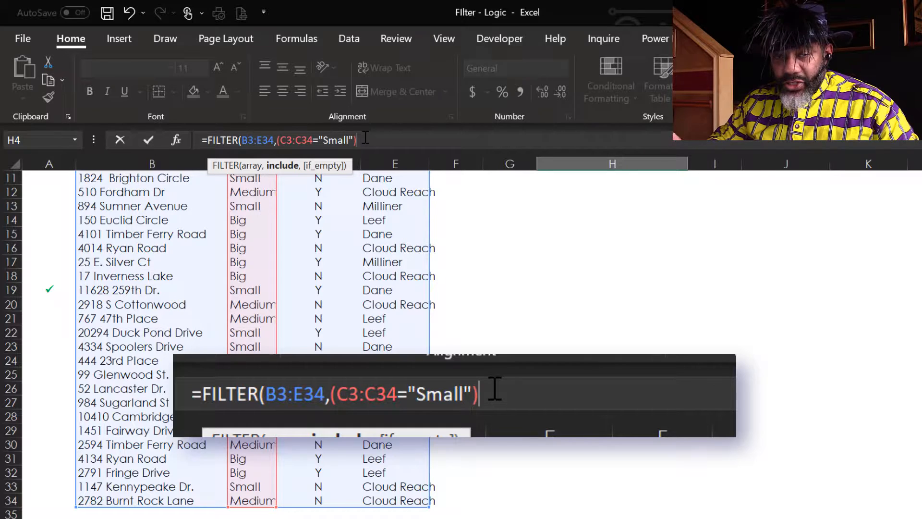
type("*")
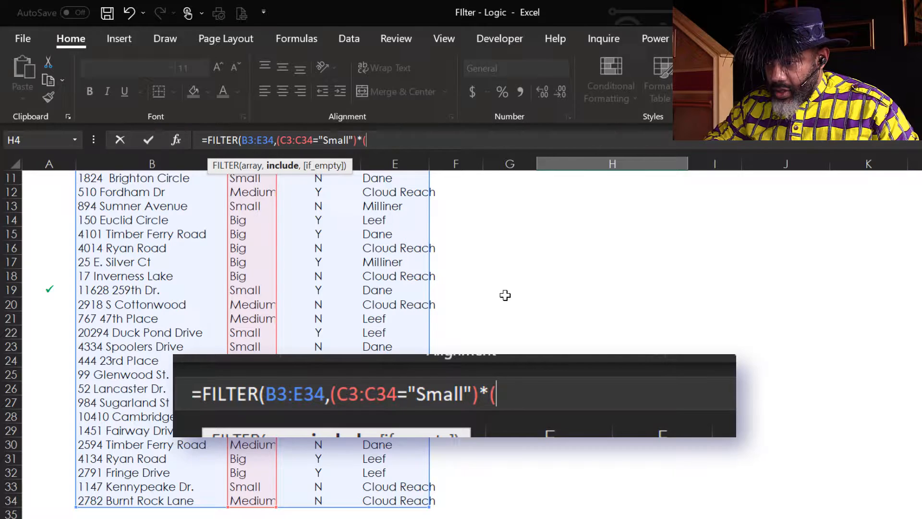
scroll("up", 3)
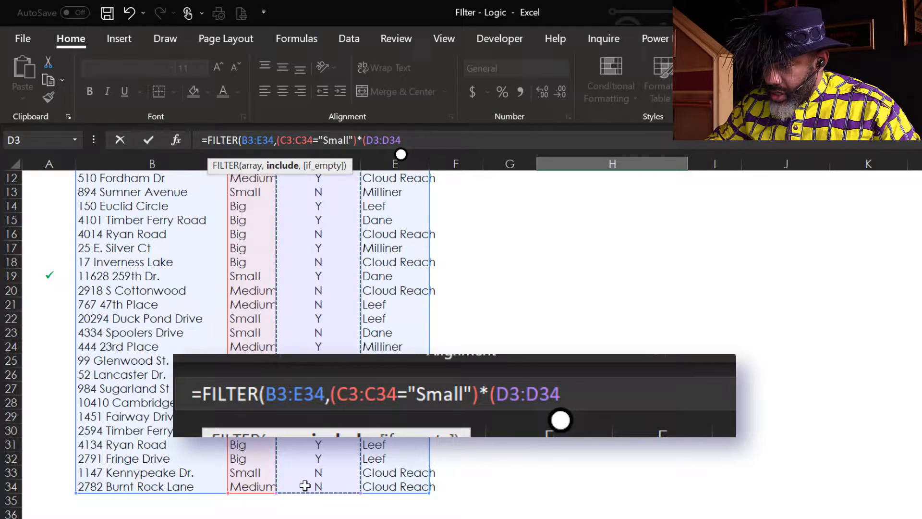
type("=\"")
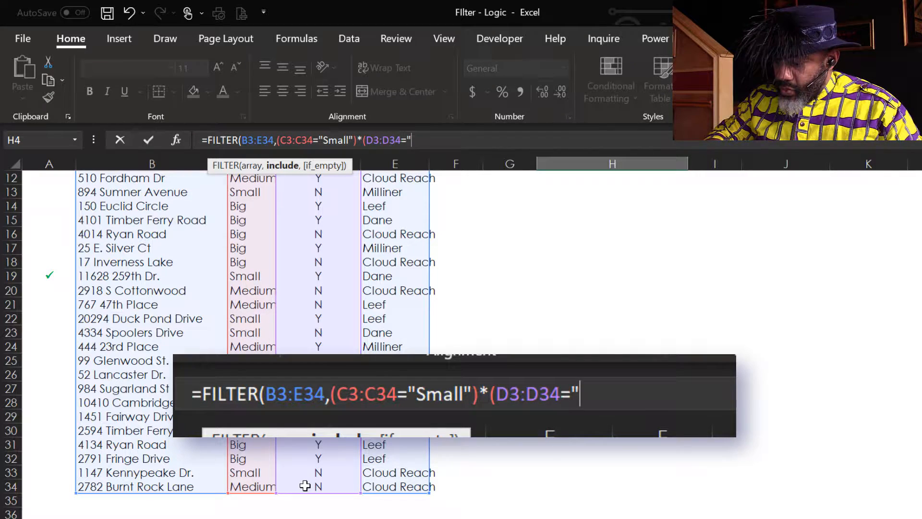
type("Y")
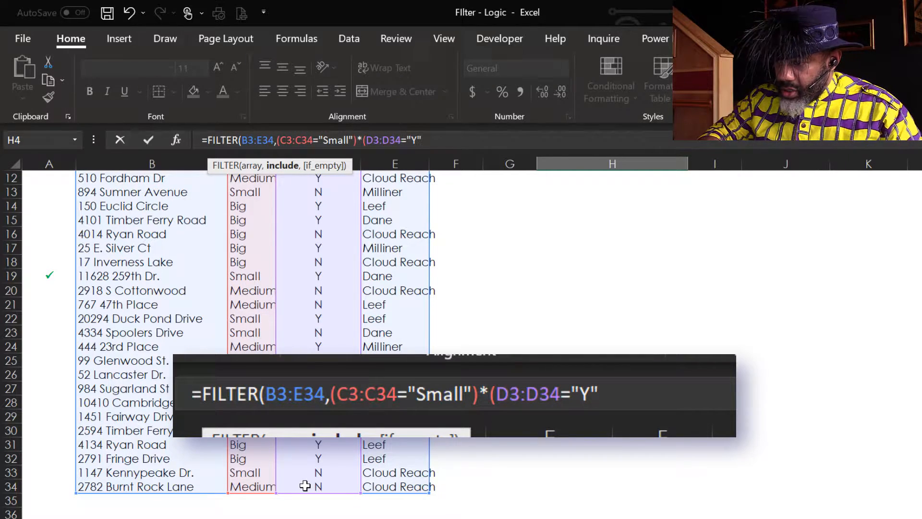
type(")")
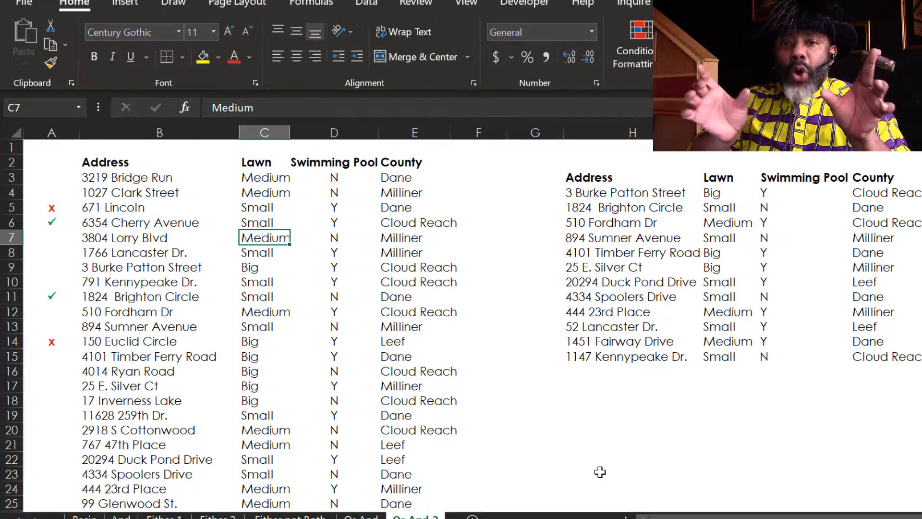
Select H4 to review its Small-lawn minus pool-outside-Leef FILTER formula
left_click(627, 192)
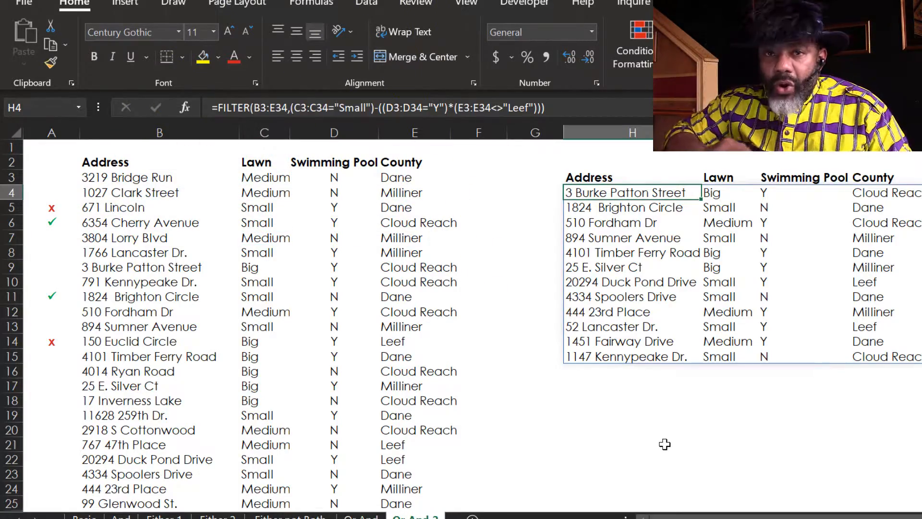